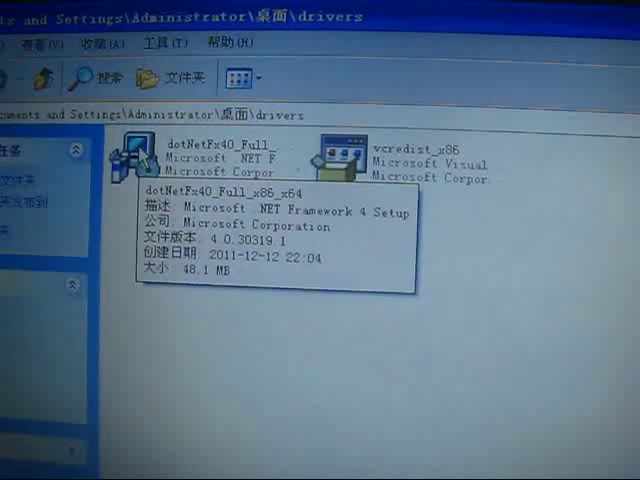
Navigate from the drivers folder to the R4i_SaveDongle_v1.0 folder on the desktop.
click(330, 176)
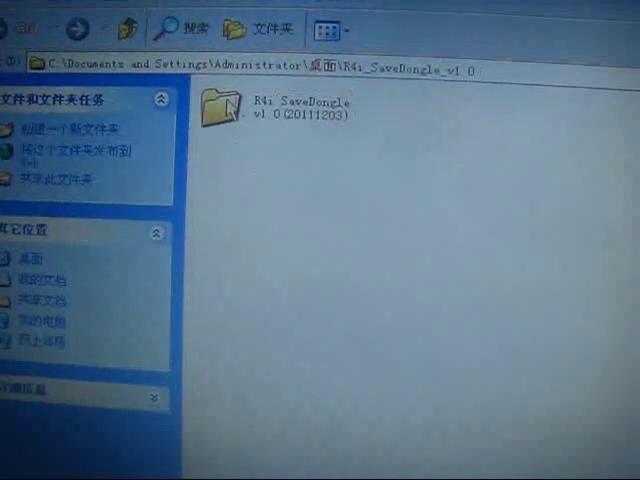
double_click(224, 104)
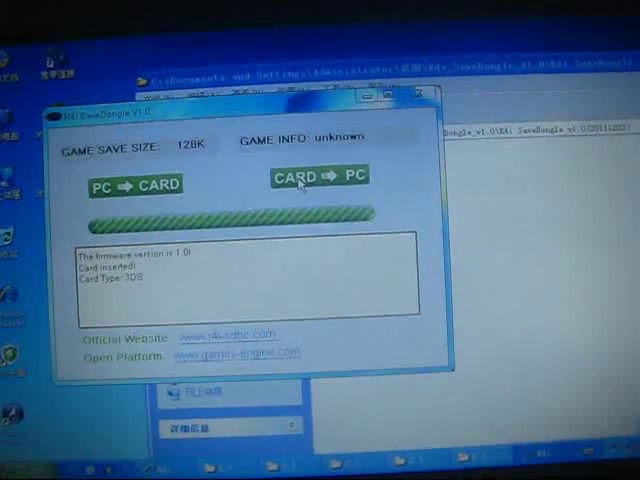
Start a CARD → PC backup and choose the Desktop as the location for 'SuperMario 3D Land 2'.
click(316, 176)
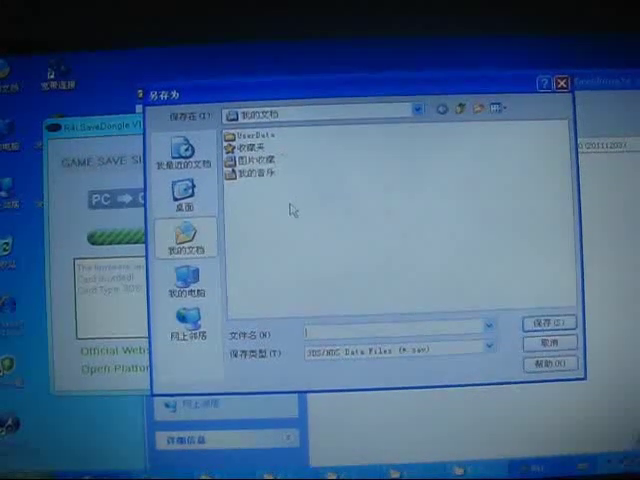
click(184, 196)
text(SuperMario 3D Land 2)
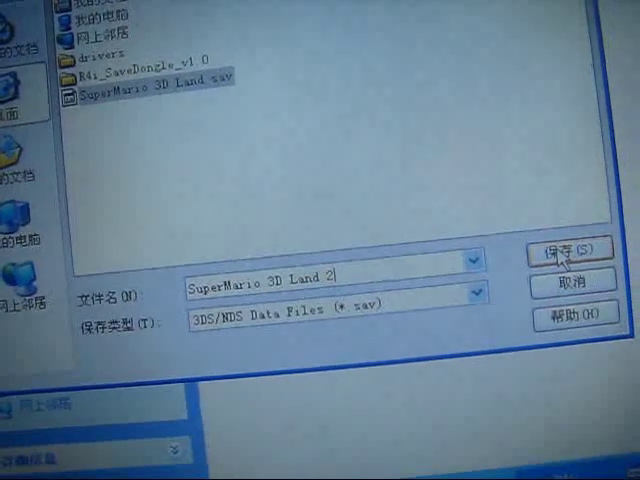
Save the card's game data to the named .sav file and get the success confirmation.
click(566, 250)
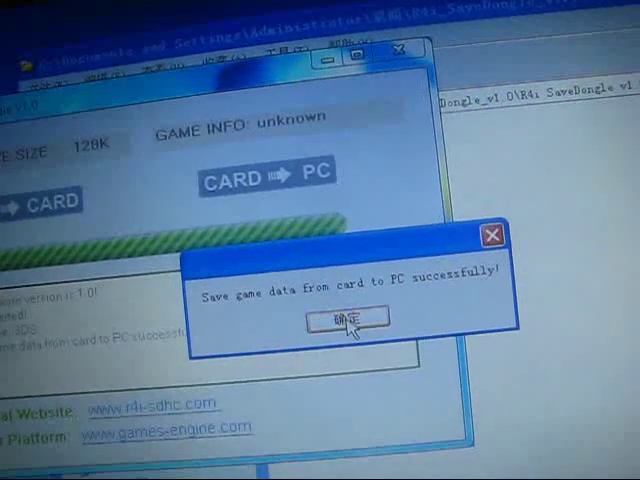
Acknowledge the backup success and start a PC → CARD restore, listing the desktop .sav files.
click(344, 320)
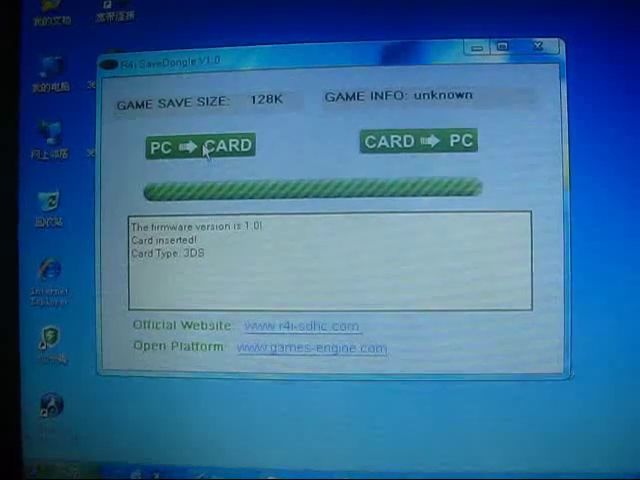
click(200, 144)
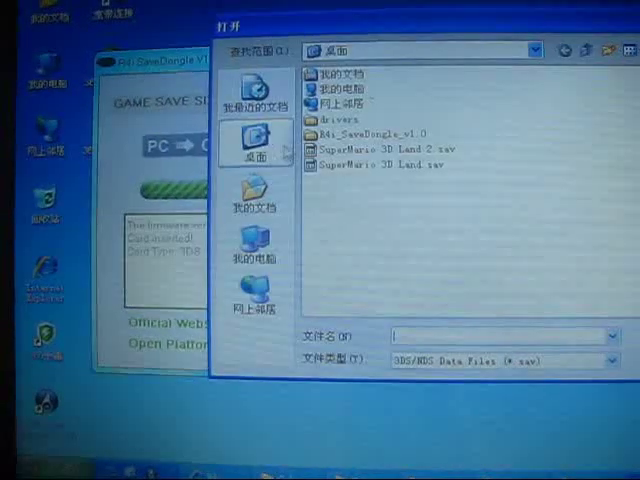